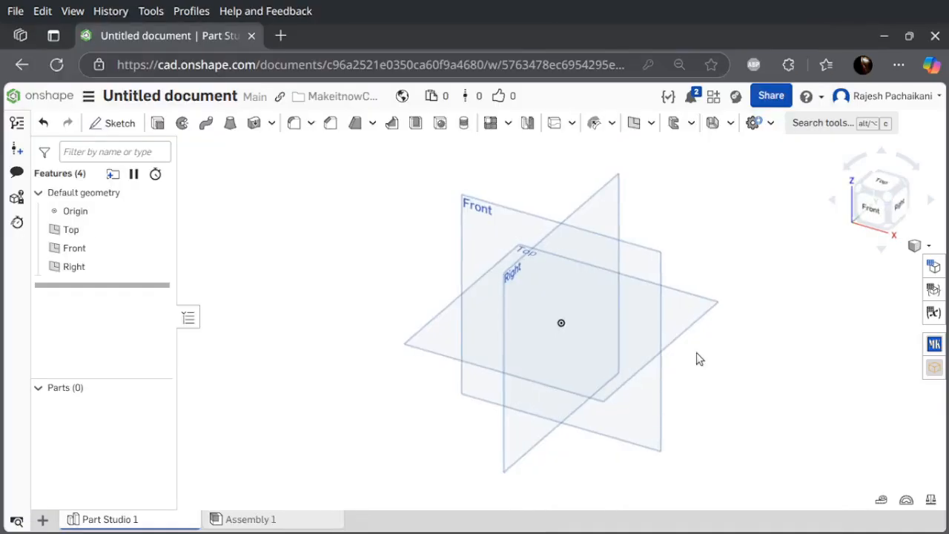
mouse_move(701, 414)
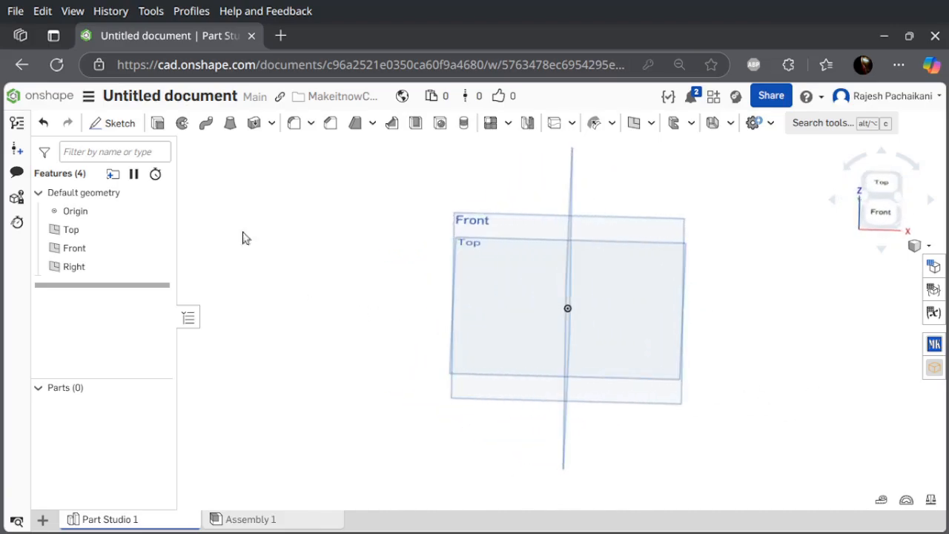
mouse_move(758, 341)
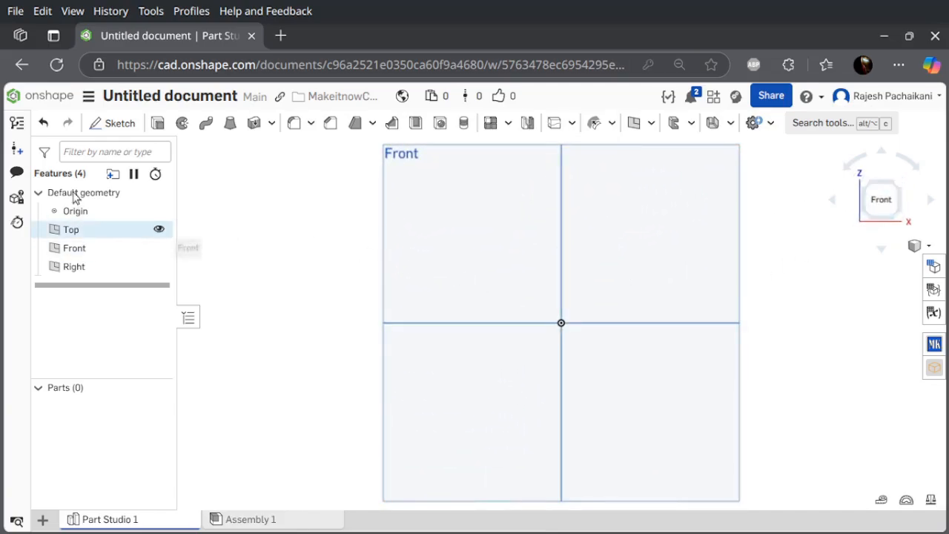
Step: Sketch a curved spline on the Front plane starting at the origin
left_click(118, 123)
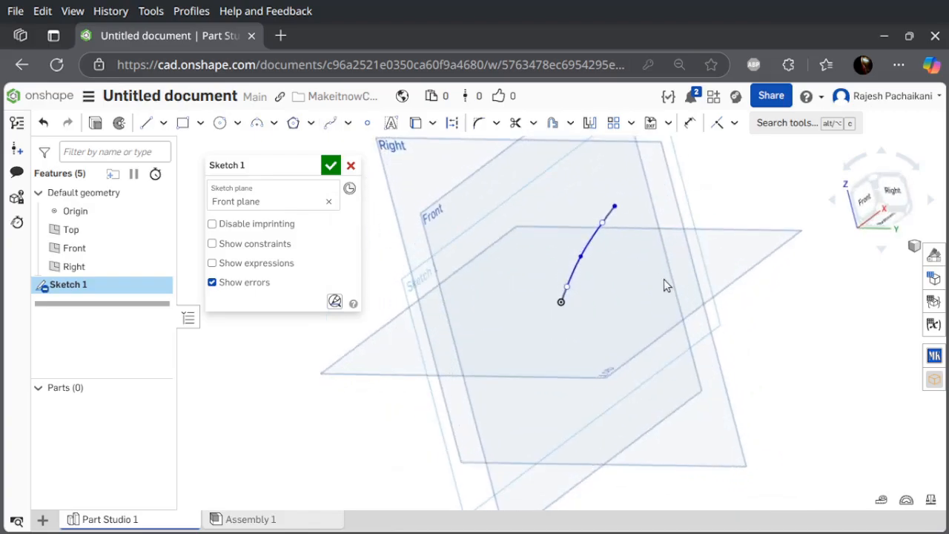
left_click_drag(668, 285, 489, 245)
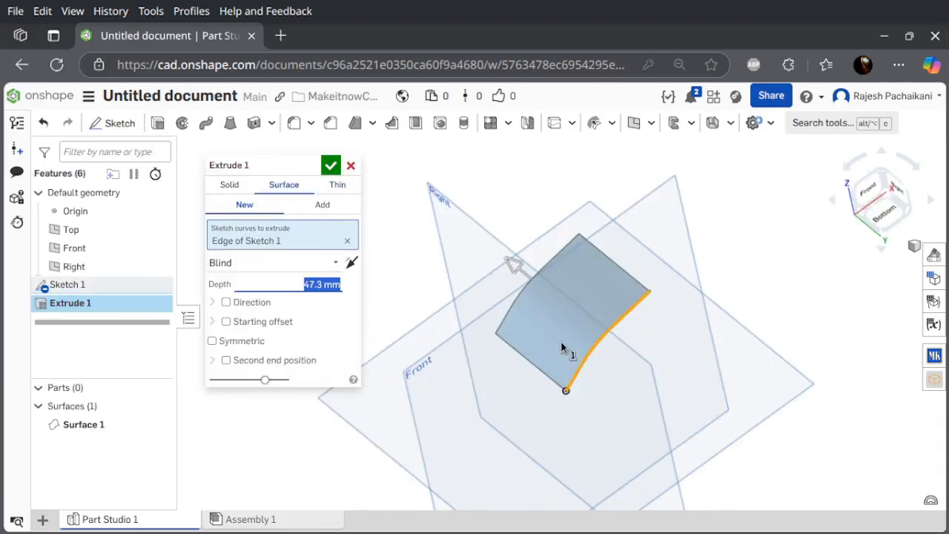
Step: Extrude the spline as a surface about 49.7 mm deep and confirm it
left_click_drag(563, 348, 620, 393)
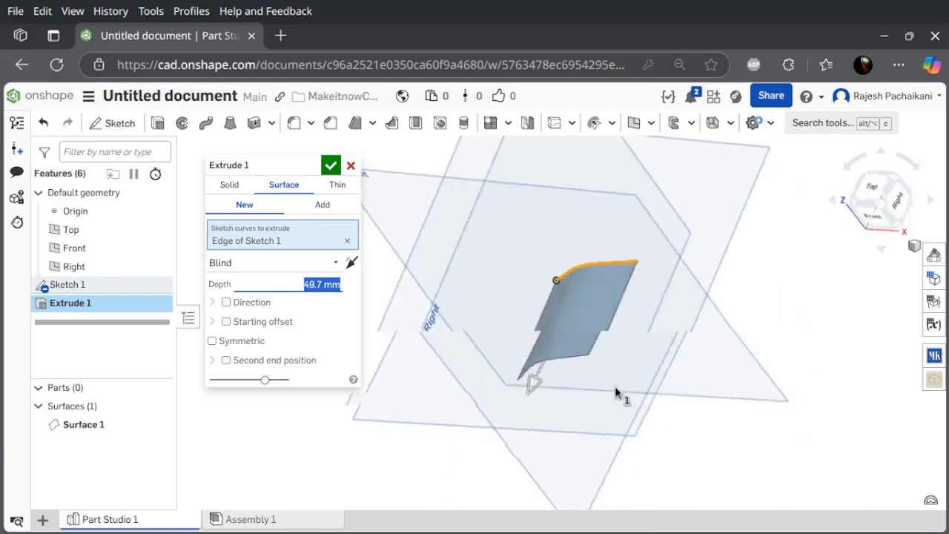
left_click(331, 164)
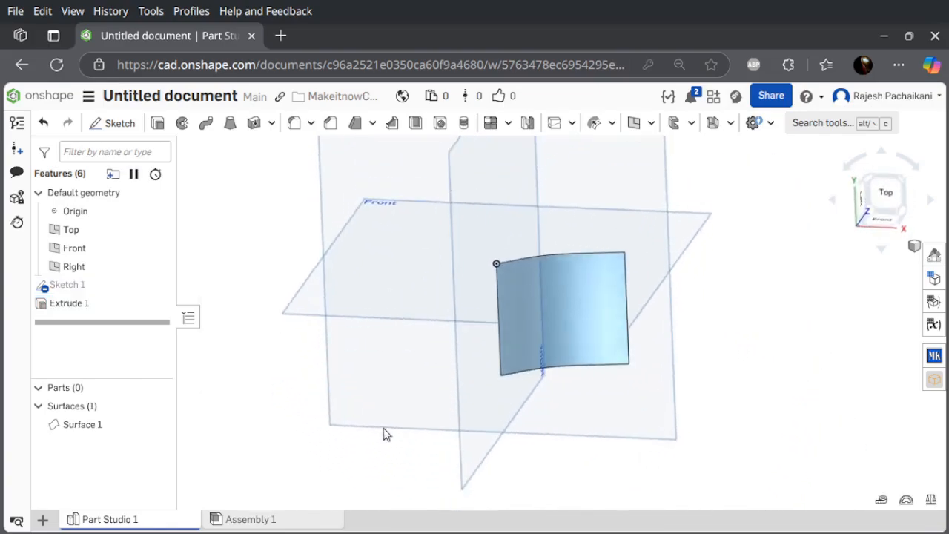
Step: Inspect the surface's underside, then begin a new sketch for the wing outline
left_click_drag(386, 434, 338, 340)
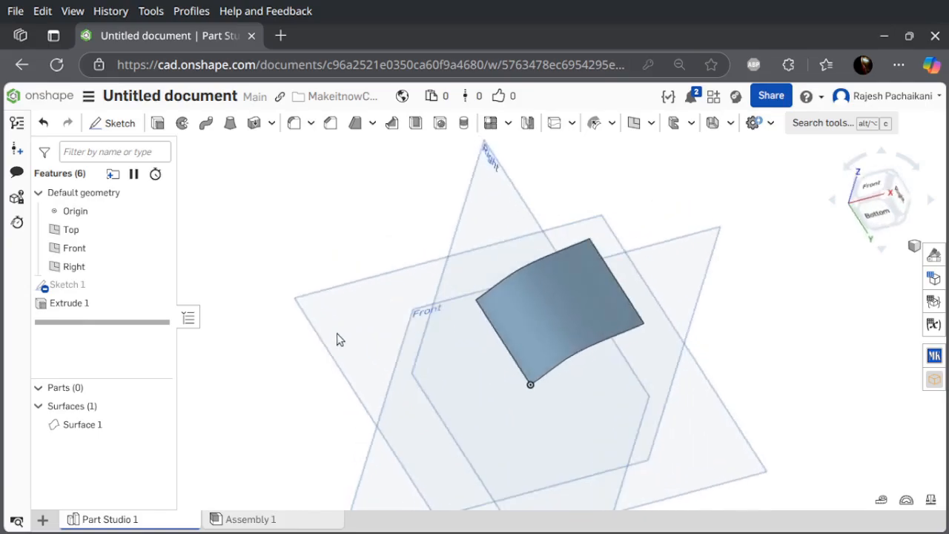
left_click_drag(341, 340, 363, 423)
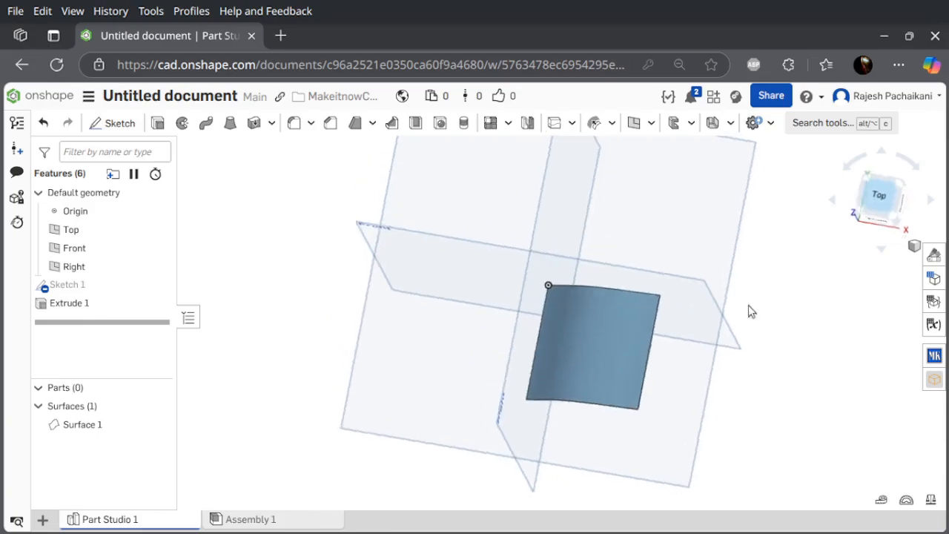
left_click(113, 122)
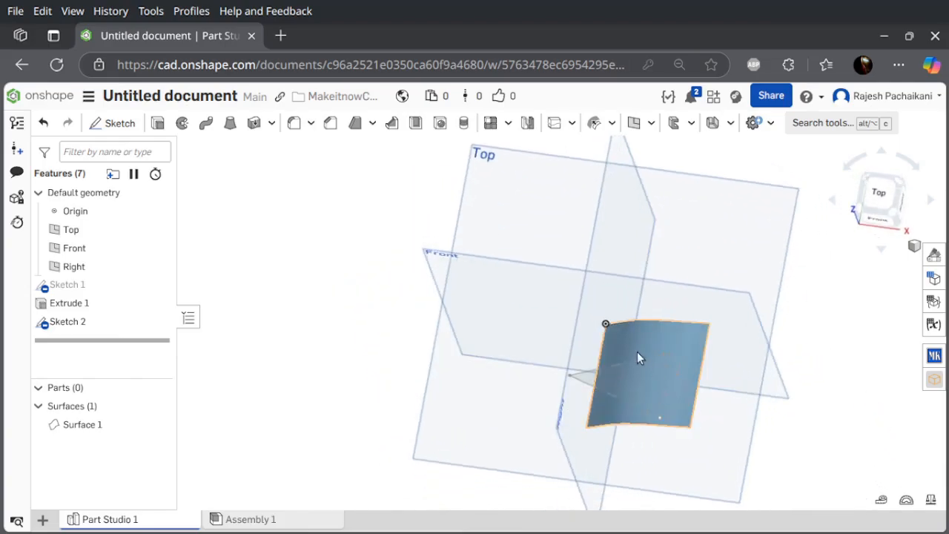
Step: Bring up the recently used features list to find the Split command
left_click(554, 122)
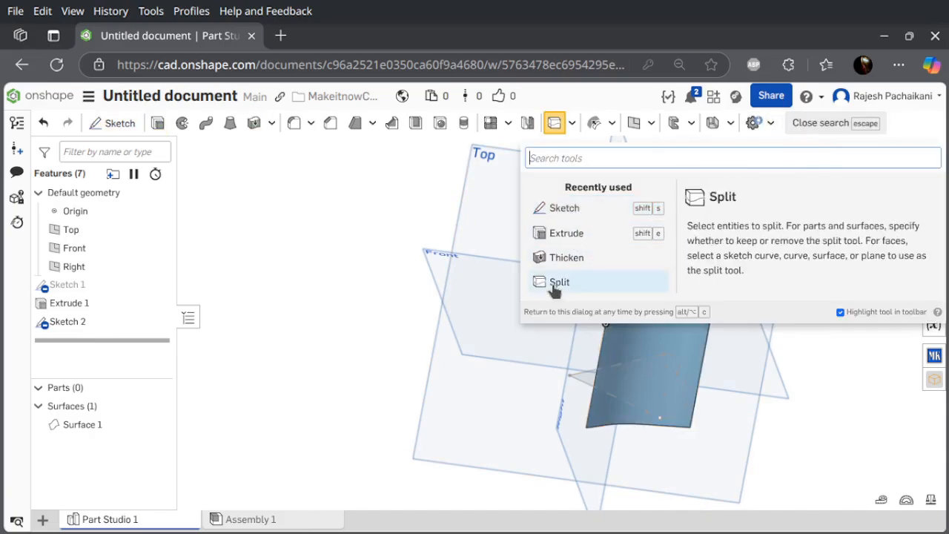
Step: Split the face of Extrude 1 along the Sketch 2 wing outline edges
left_click(560, 282)
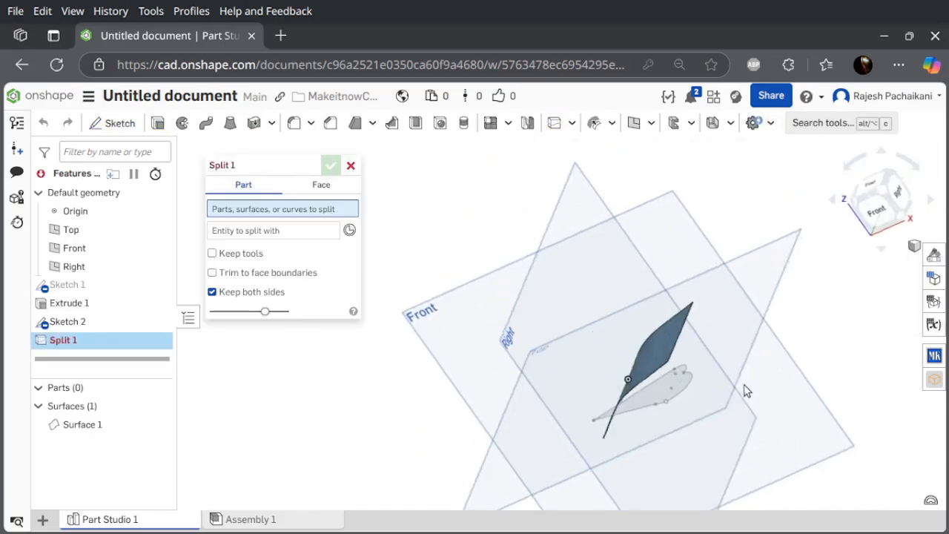
left_click(320, 184)
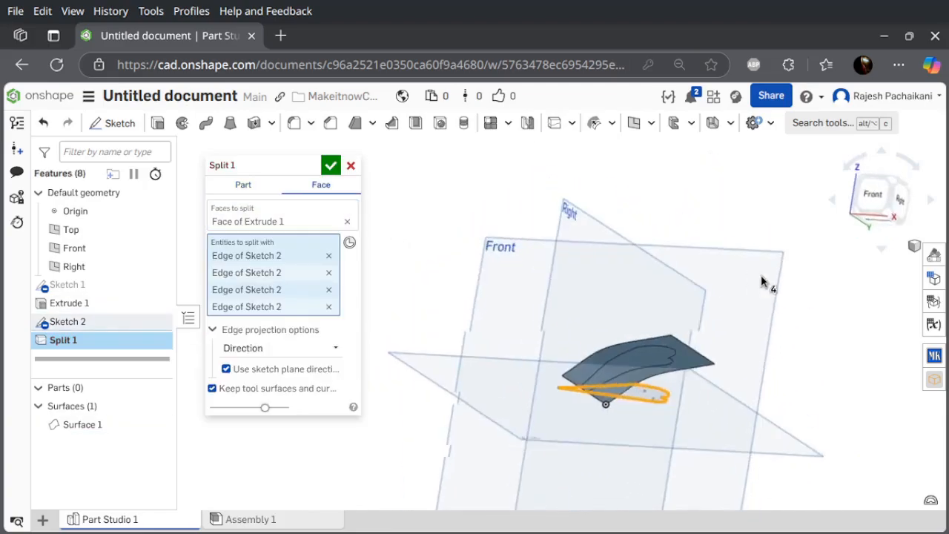
left_click_drag(765, 282, 822, 334)
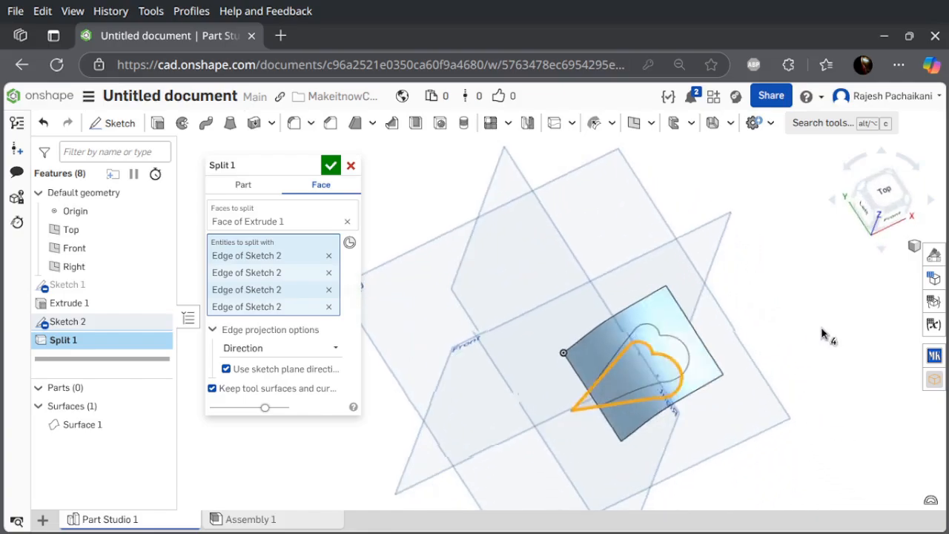
left_click(330, 165)
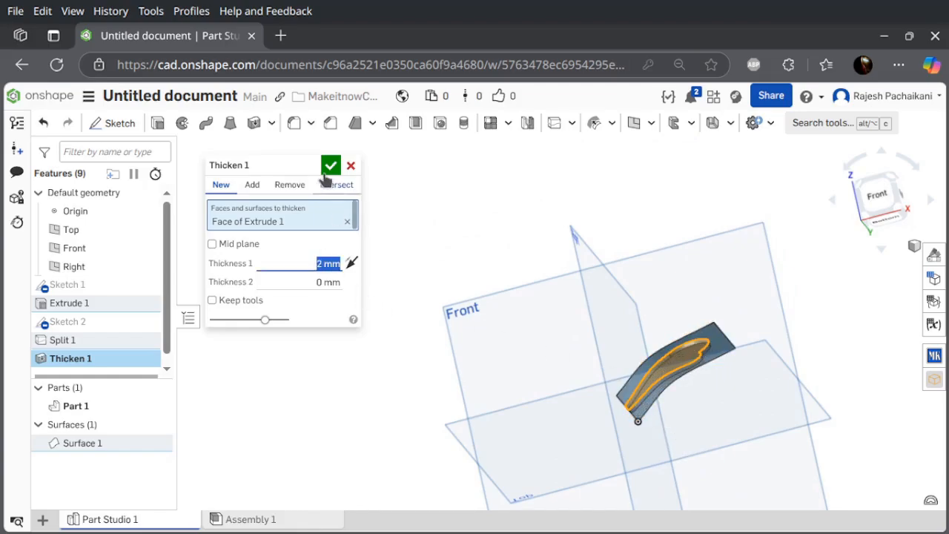
Step: Confirm the 2 mm thicken of the split face into solid Part 1
left_click(331, 165)
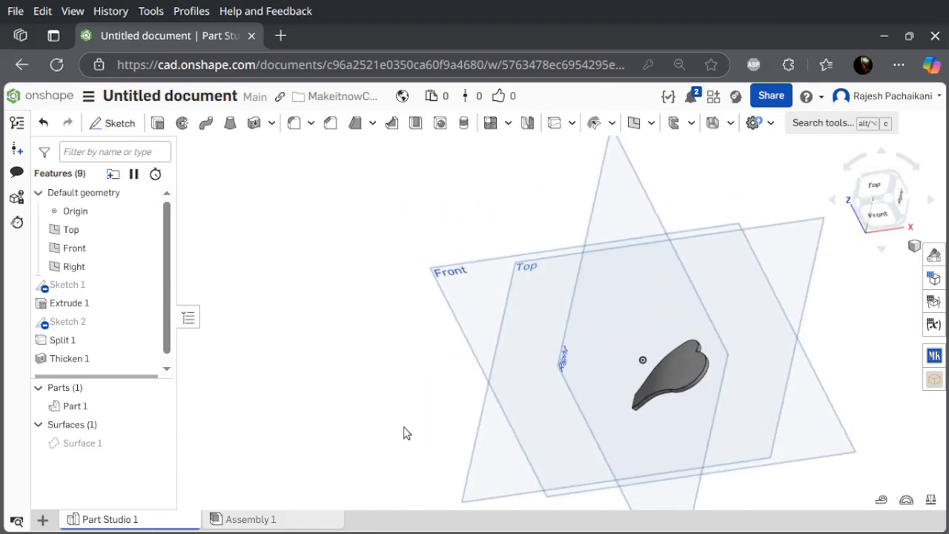
left_click(555, 122)
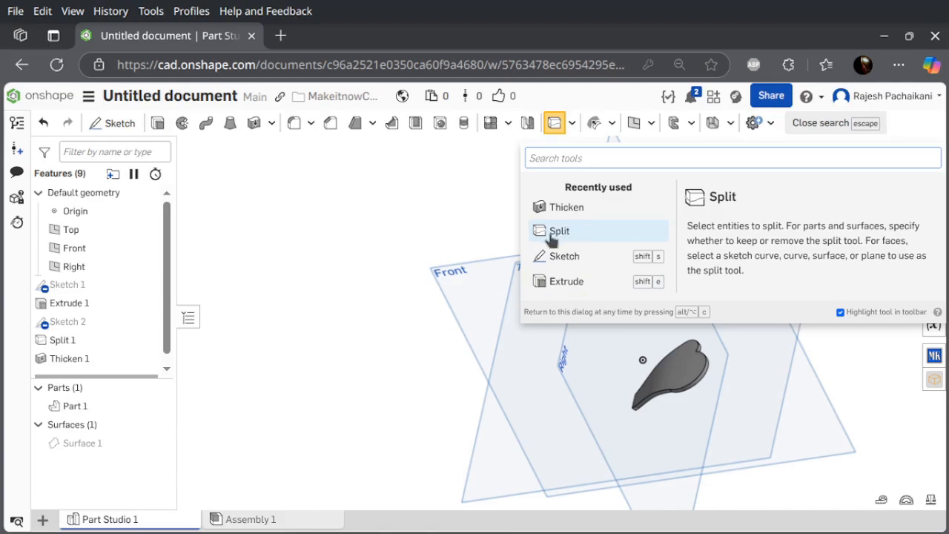
mouse_move(566, 208)
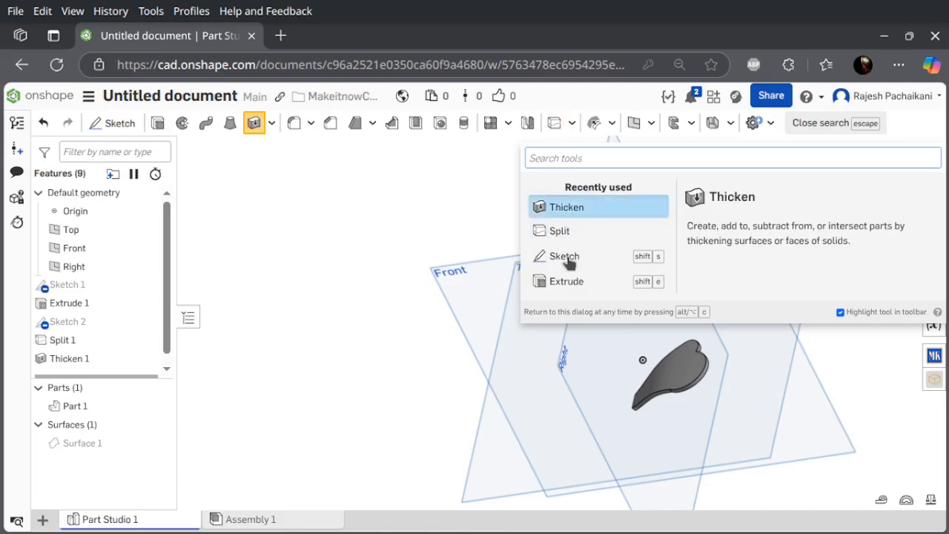
left_click(671, 374)
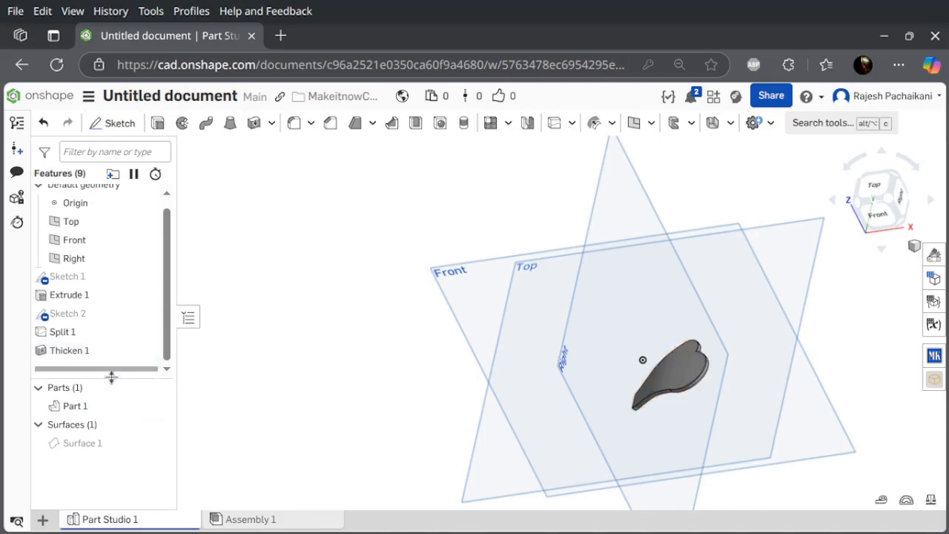
left_click(62, 332)
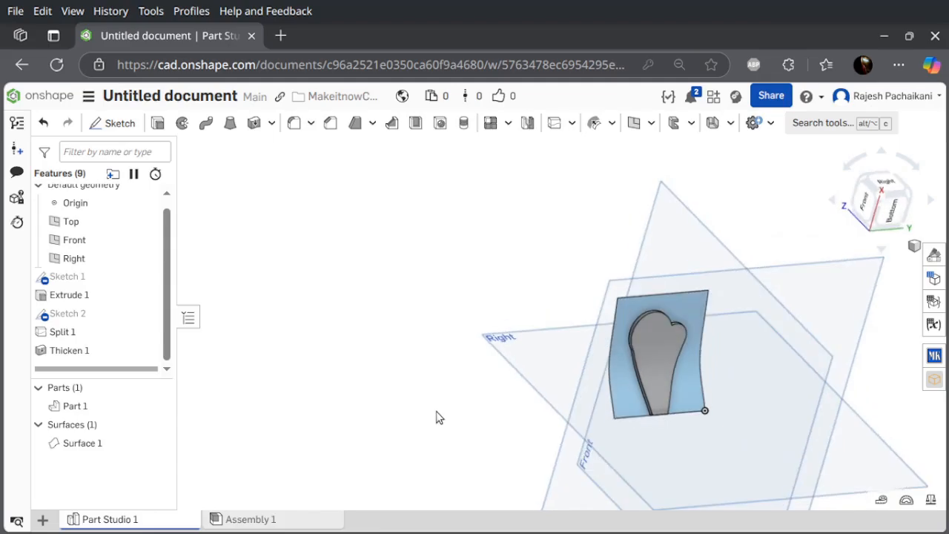
left_click(74, 406)
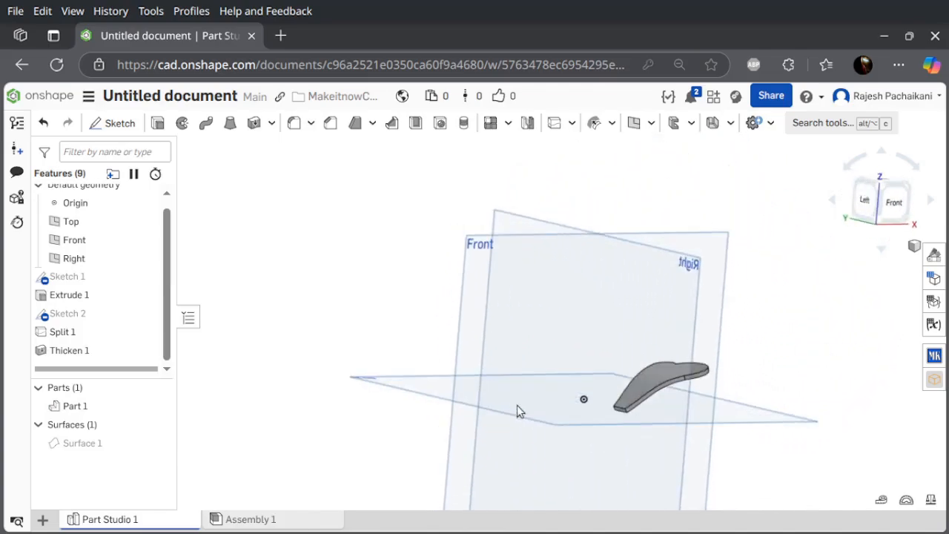
left_click_drag(519, 412, 438, 469)
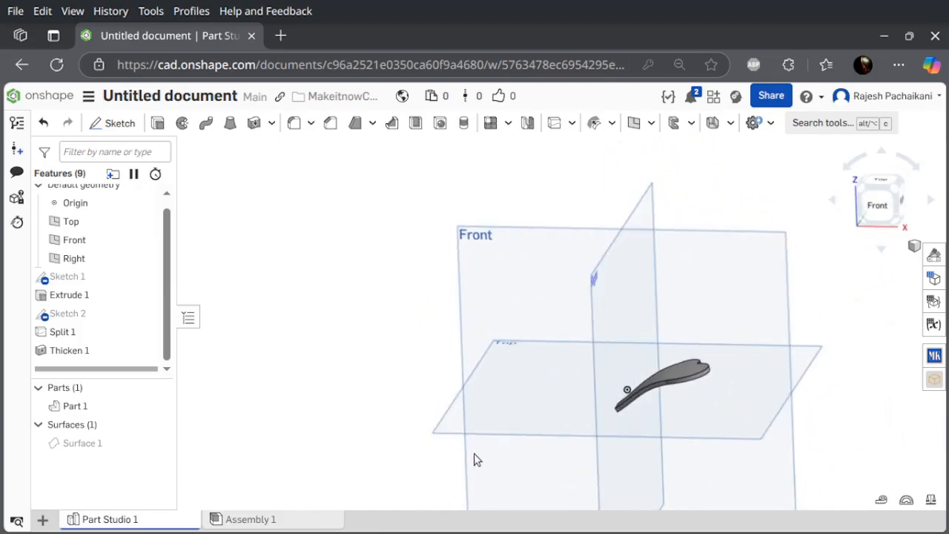
left_click_drag(478, 460, 388, 428)
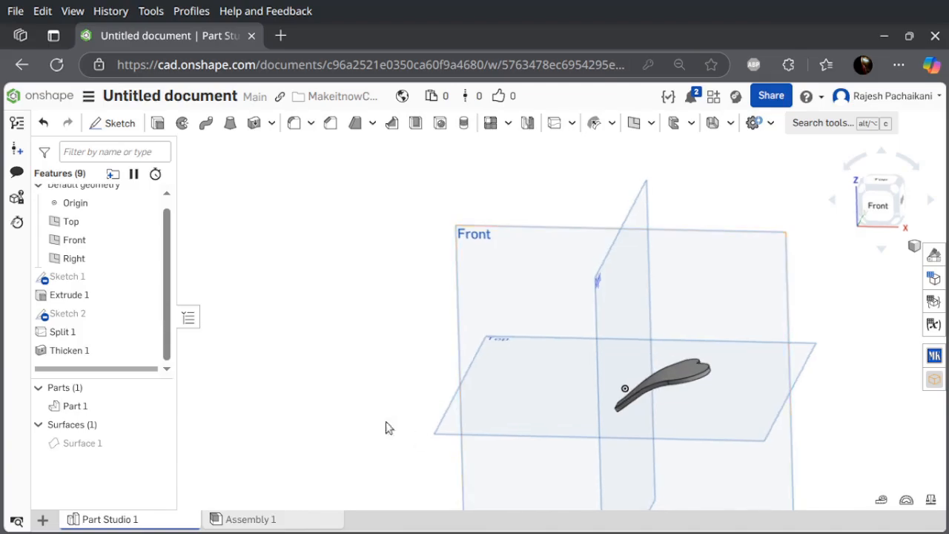
mouse_move(344, 413)
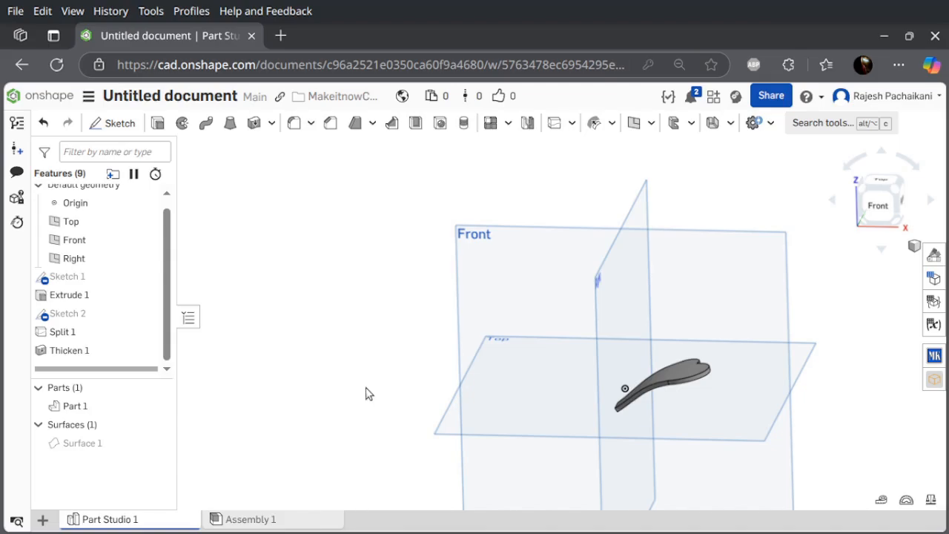
mouse_move(355, 392)
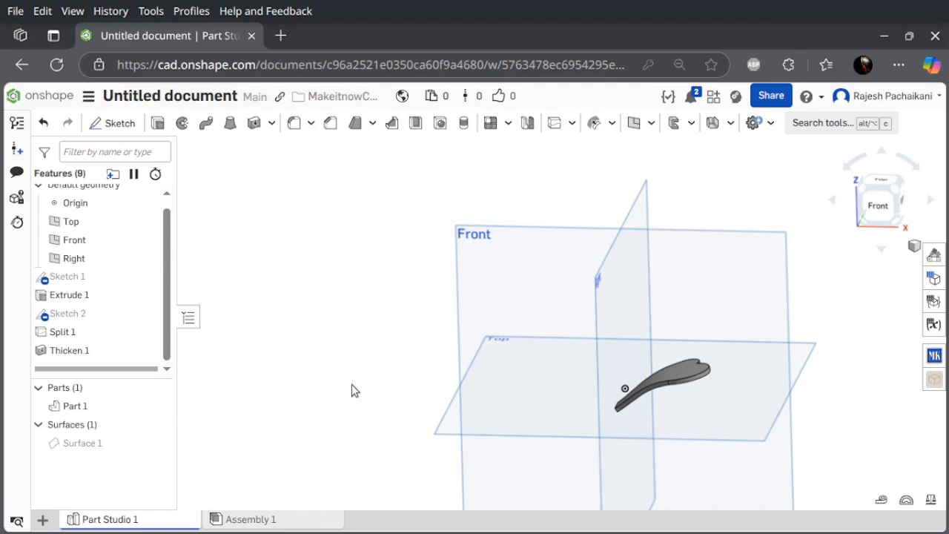